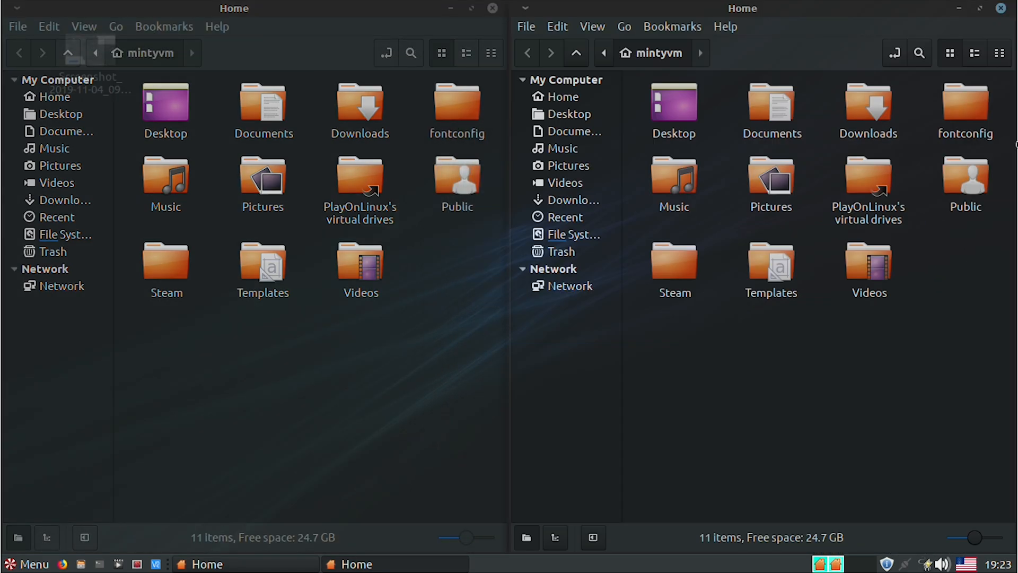
# Snap the second Home window into the opposite screen quarter.
pyautogui.moveTo(233, 8); pyautogui.dragTo(117, 41)
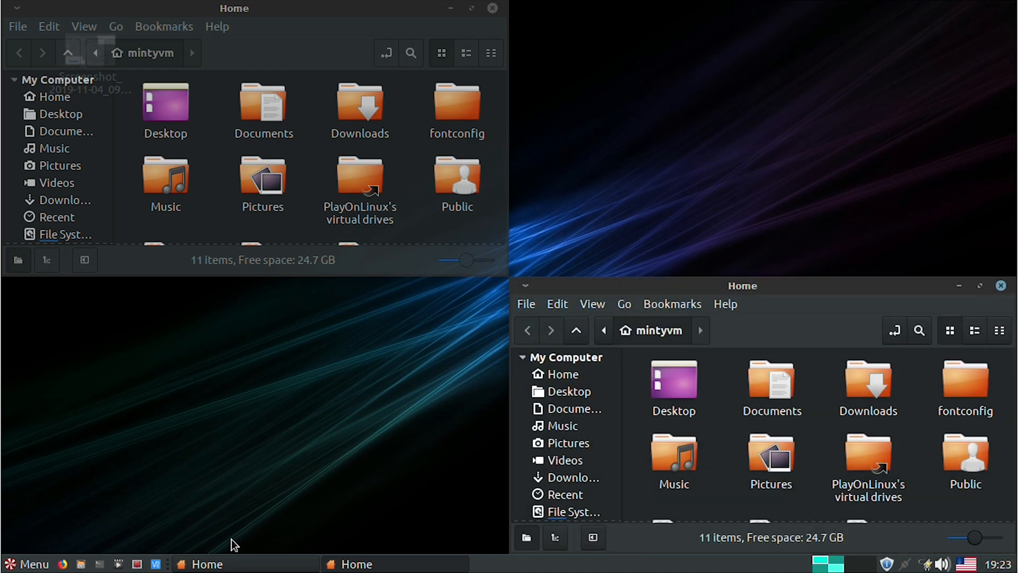
pyautogui.moveTo(227, 514)
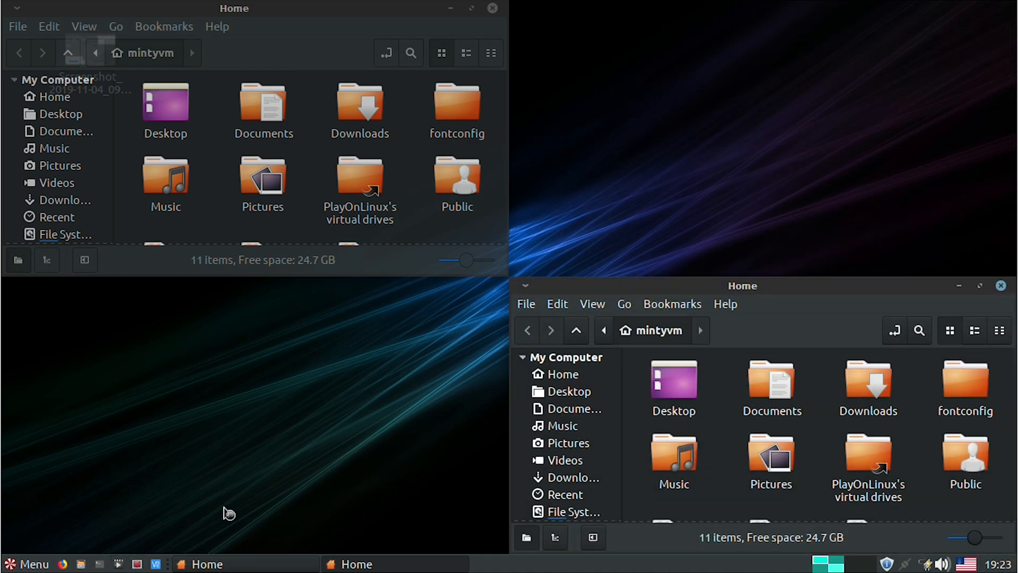
pyautogui.click(27, 564)
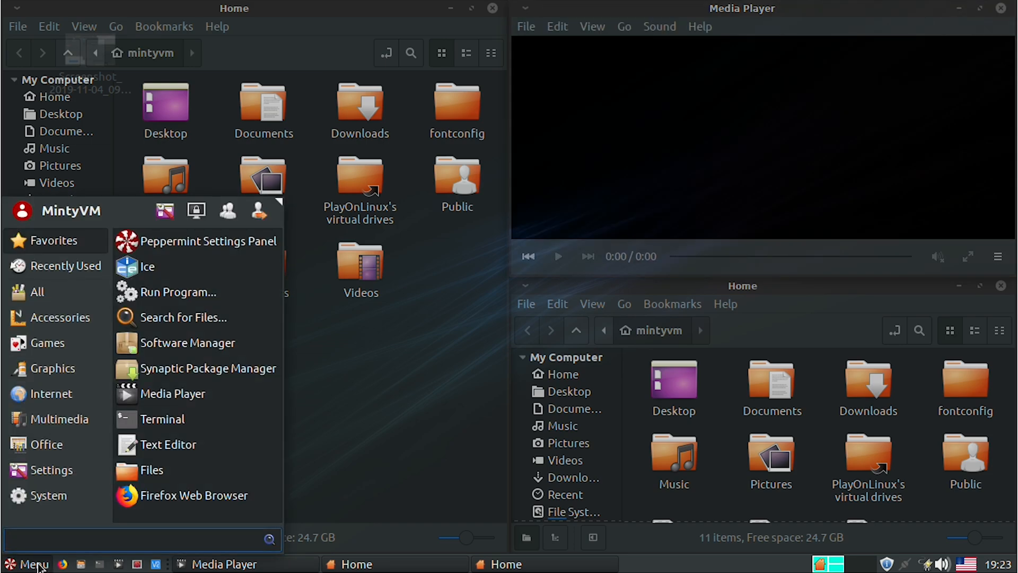
pyautogui.write('vnc')
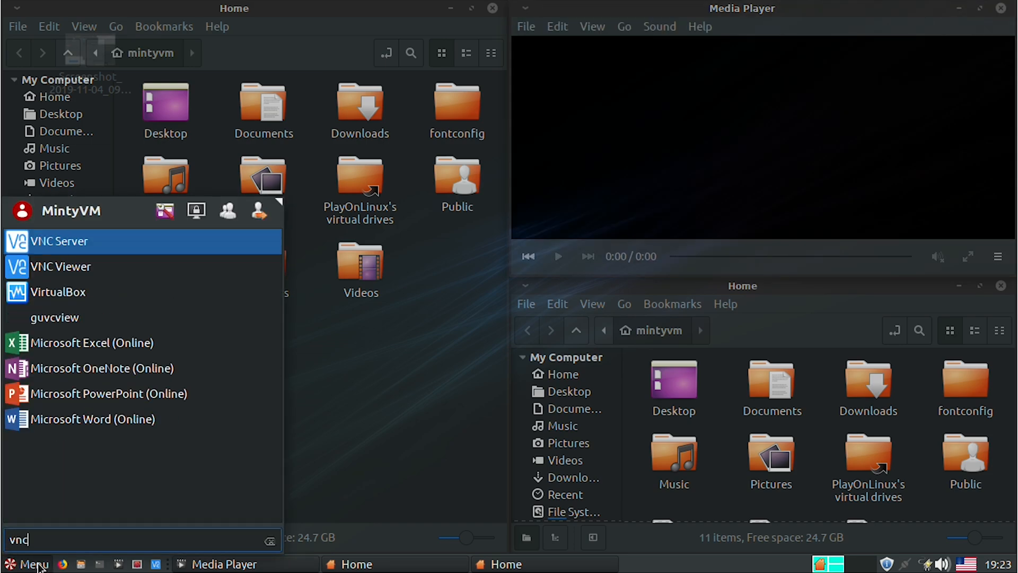
pyautogui.moveTo(63, 301)
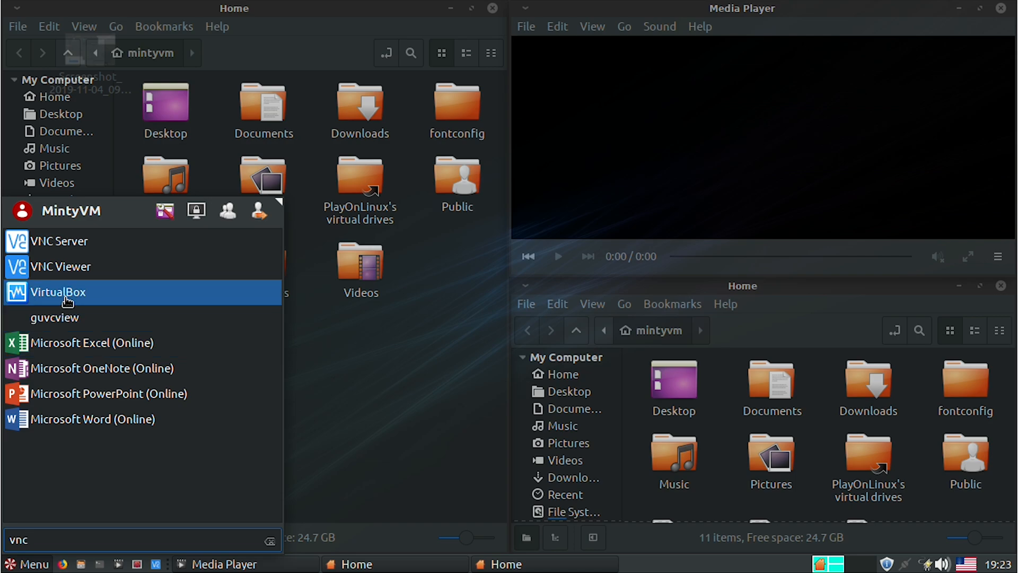
pyautogui.click(58, 292)
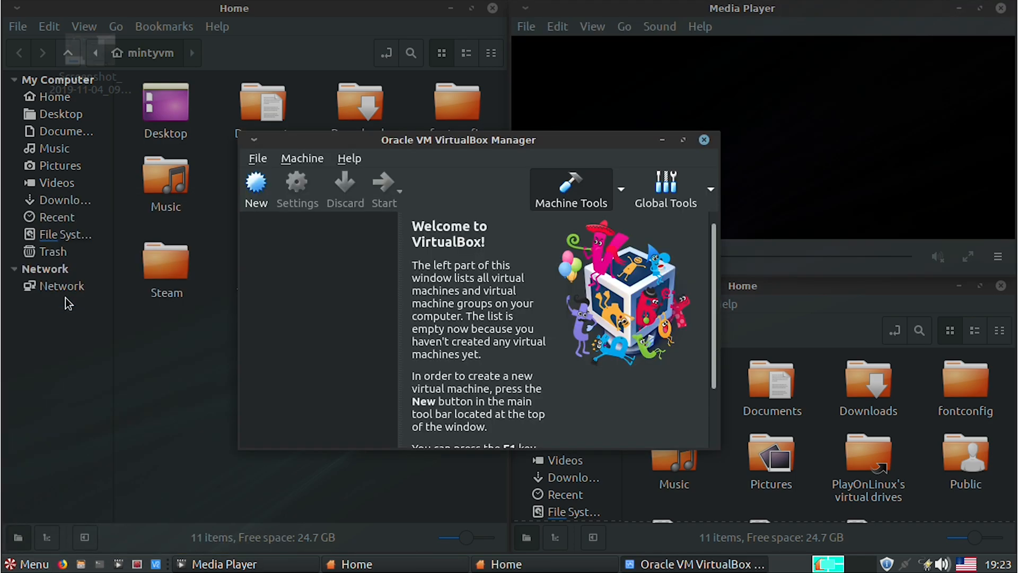
pyautogui.moveTo(496, 357)
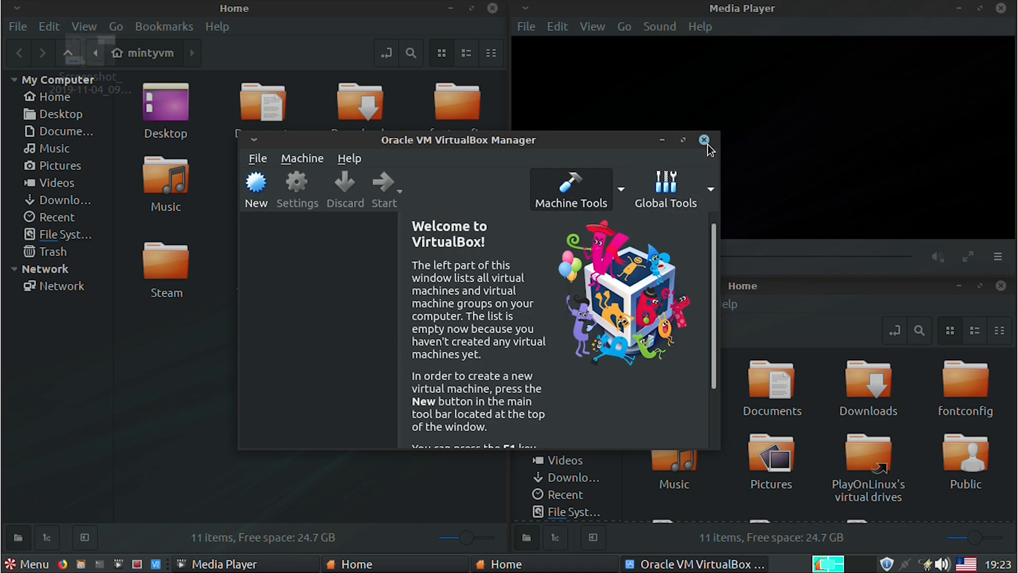
pyautogui.click(704, 140)
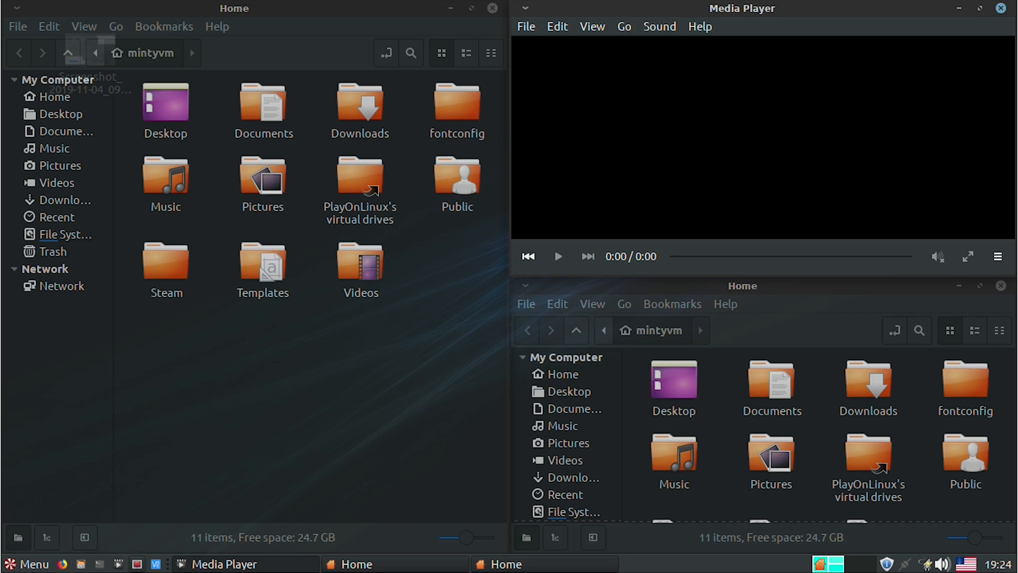
pyautogui.moveTo(143, 564)
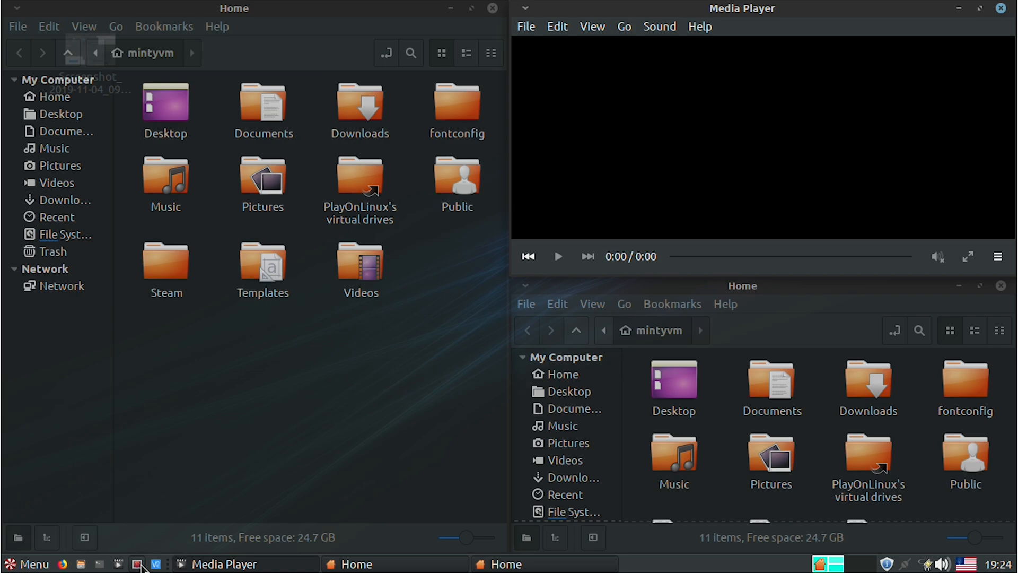
pyautogui.moveTo(151, 515)
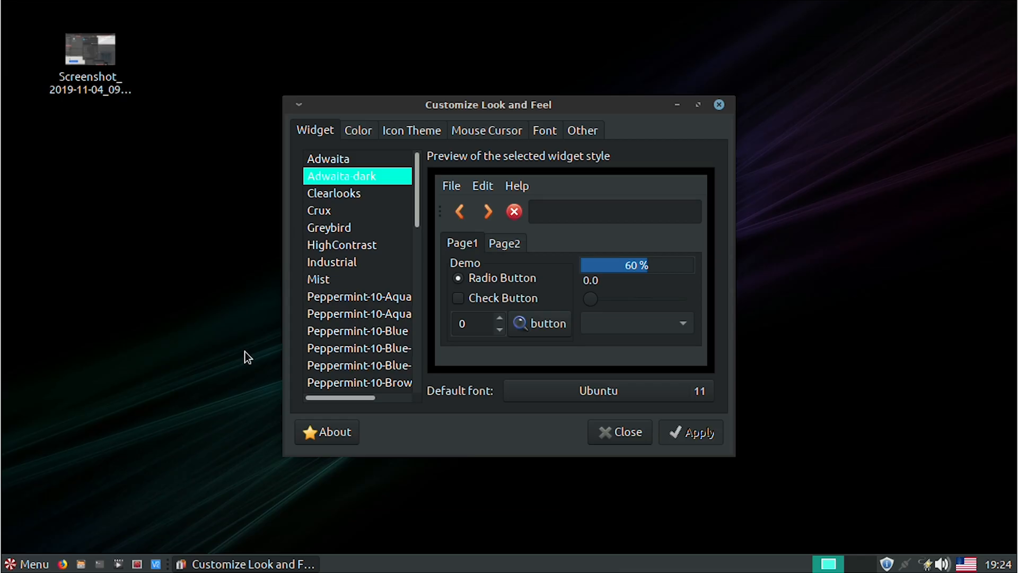
pyautogui.moveTo(363, 197)
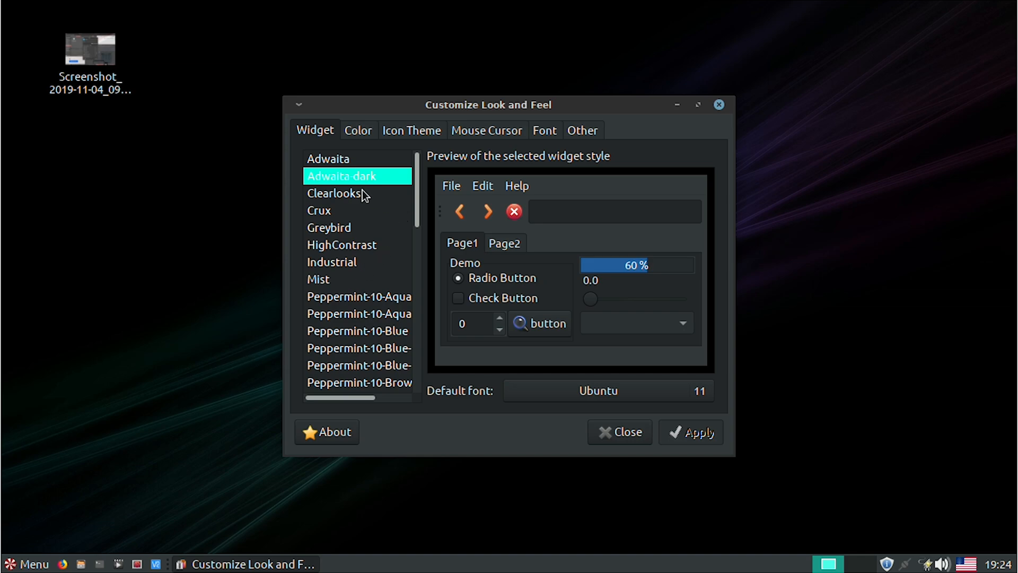
# Preview the Crux, HighContrast, Peppermint-10 Aqua and Peppermint-10 Blue widget styles in turn.
pyautogui.click(319, 210)
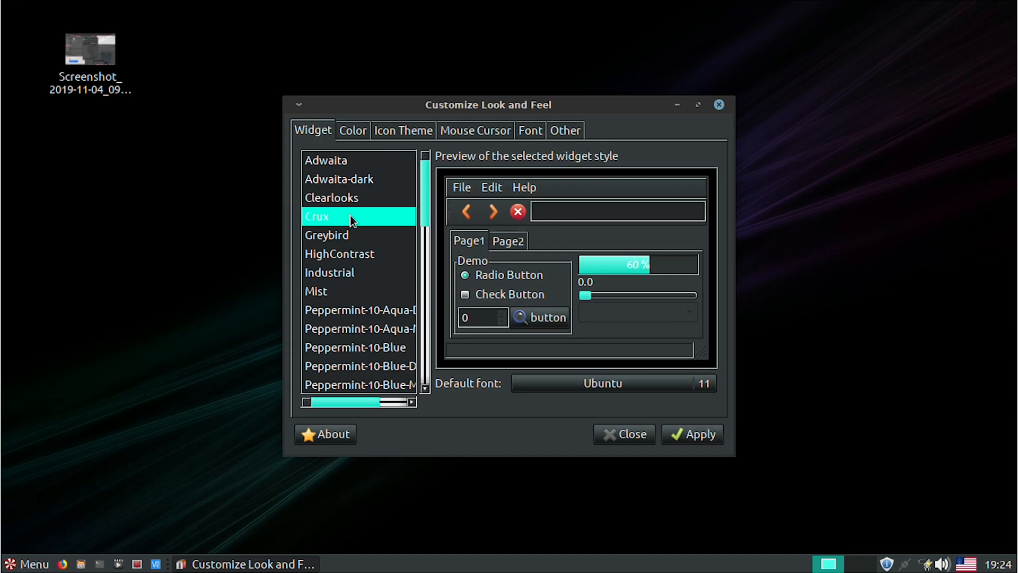
pyautogui.click(339, 263)
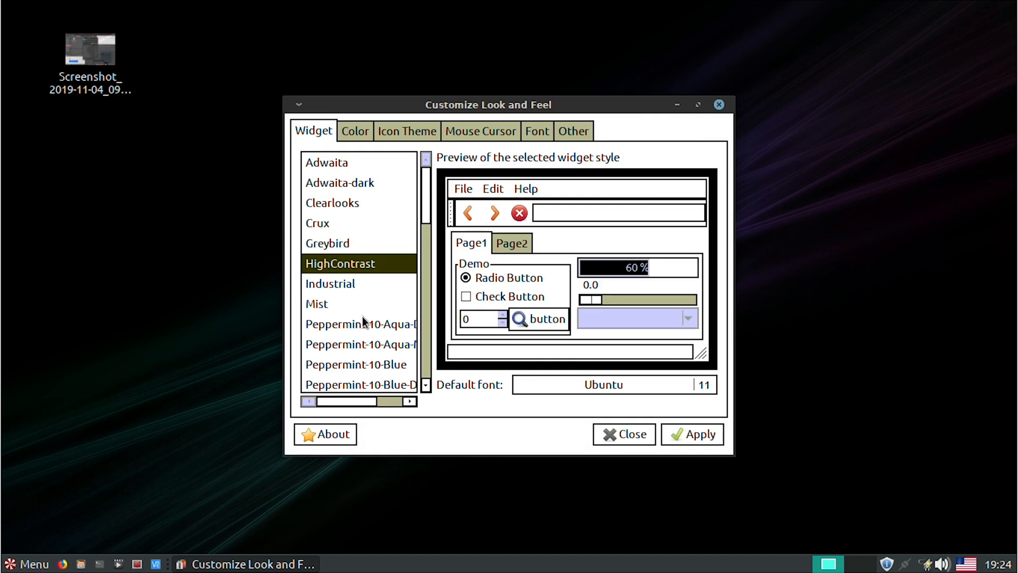
pyautogui.click(361, 323)
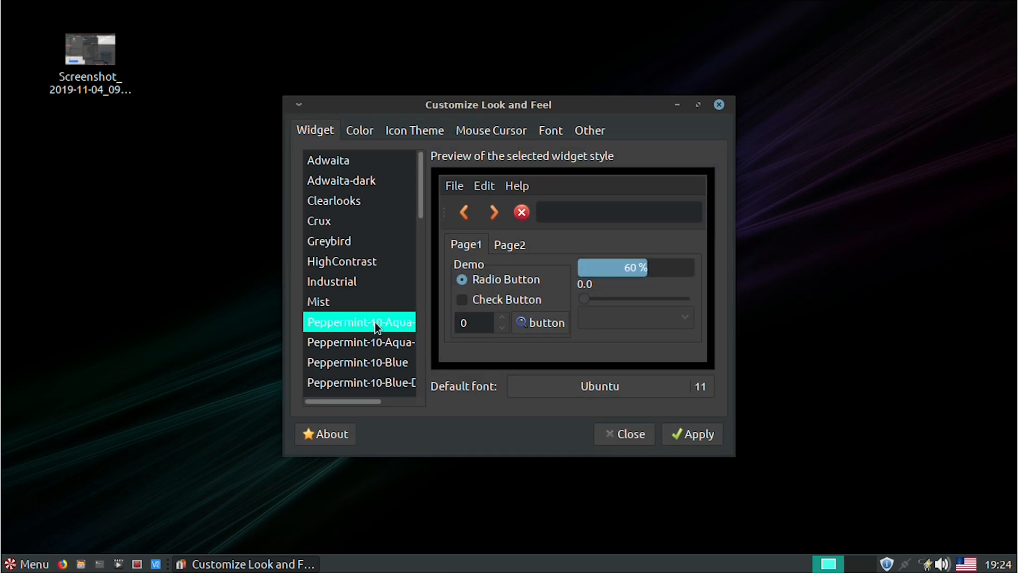
pyautogui.click(360, 382)
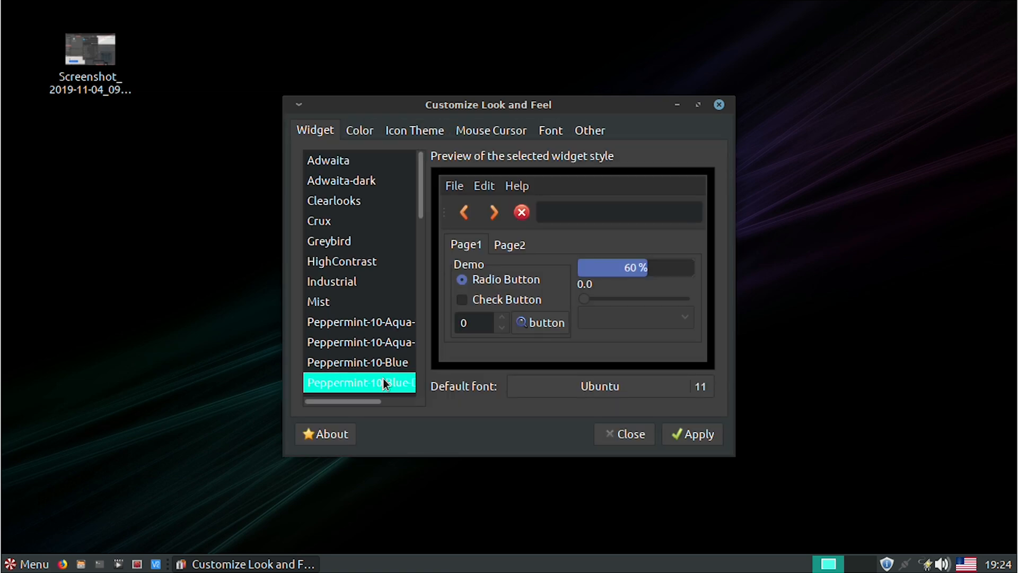
pyautogui.click(361, 337)
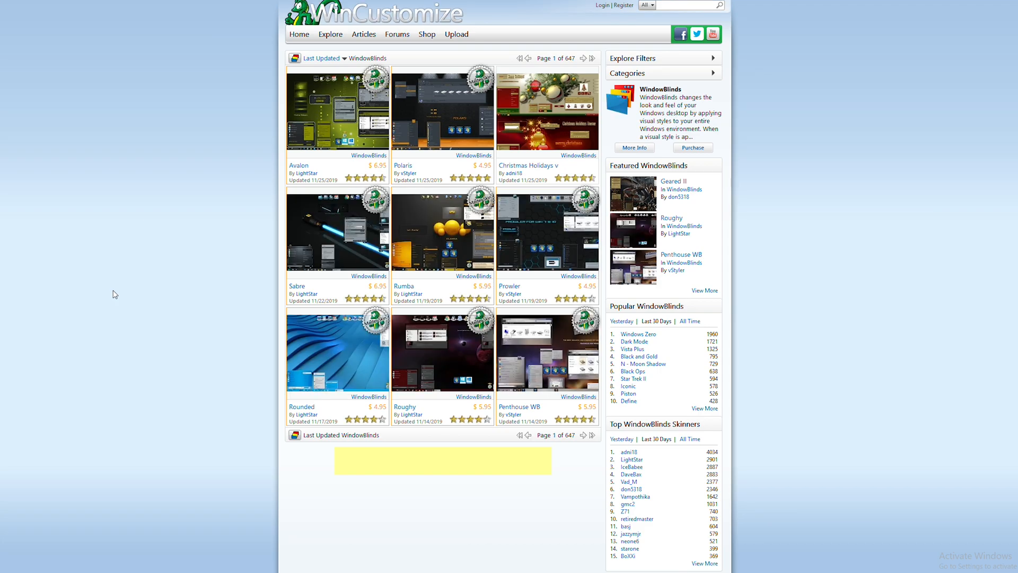
pyautogui.moveTo(115, 299)
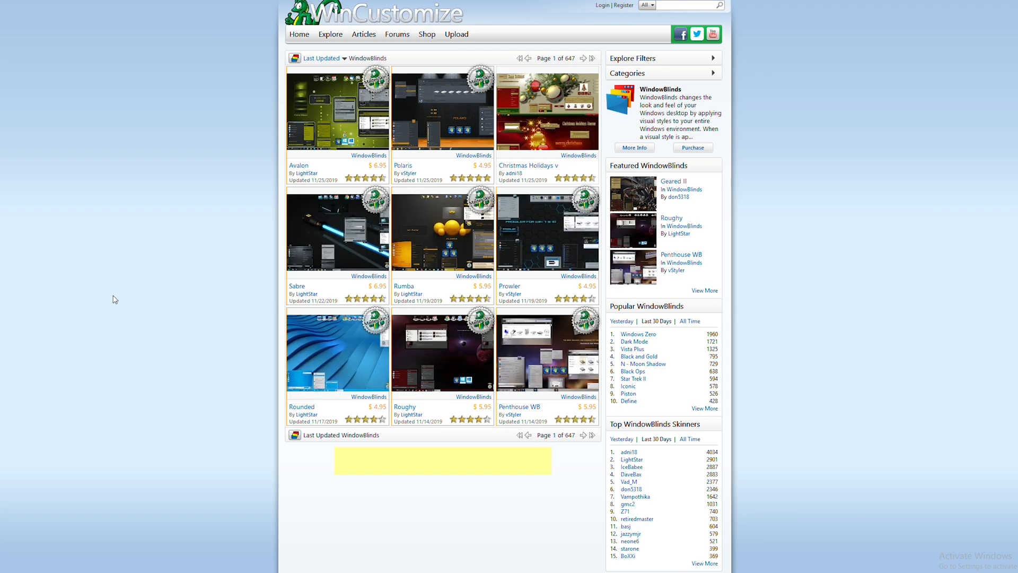
pyautogui.moveTo(442, 361)
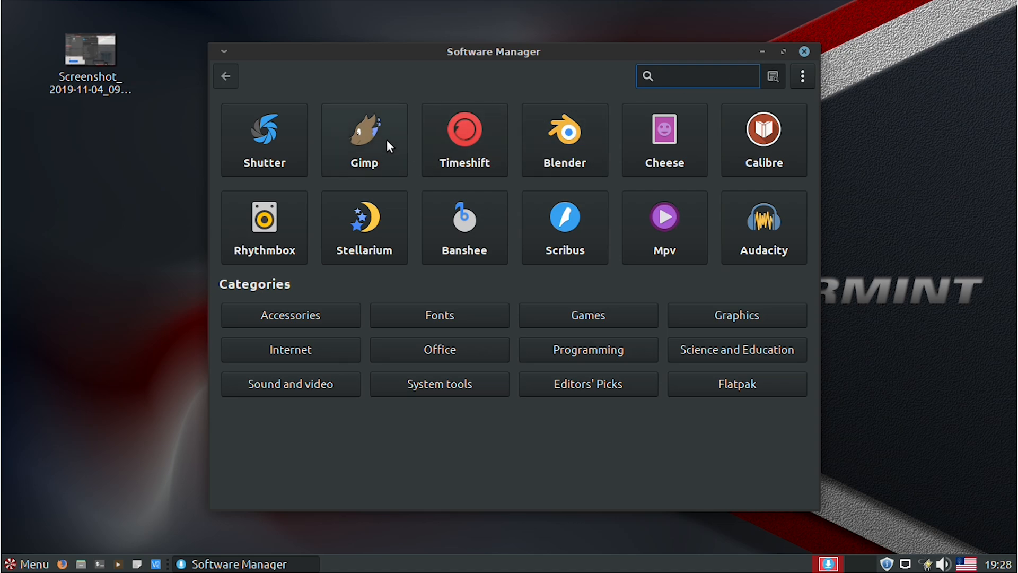
# Install GIMP from its details page and approve the additional package changes.
pyautogui.click(365, 136)
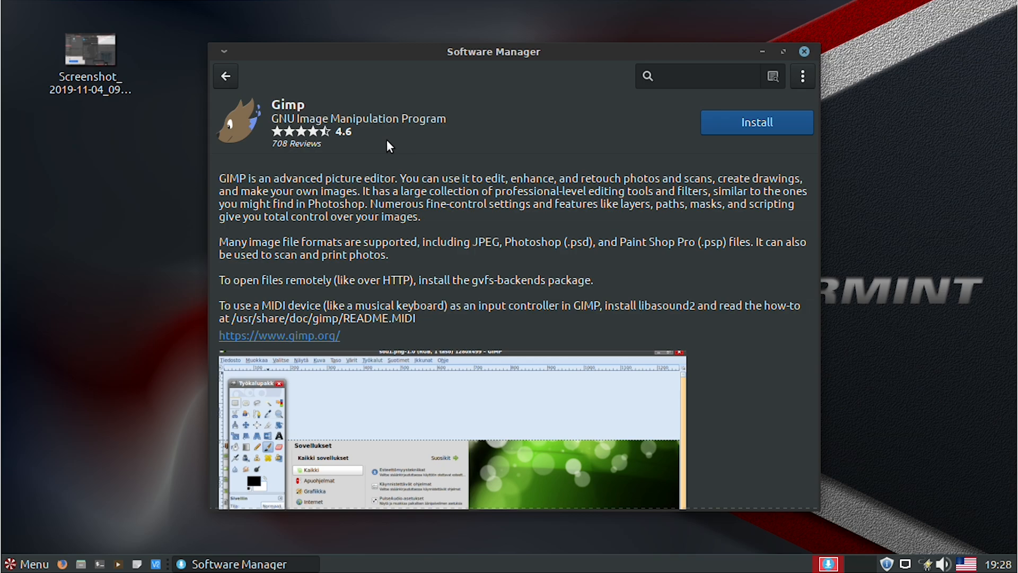
pyautogui.click(757, 122)
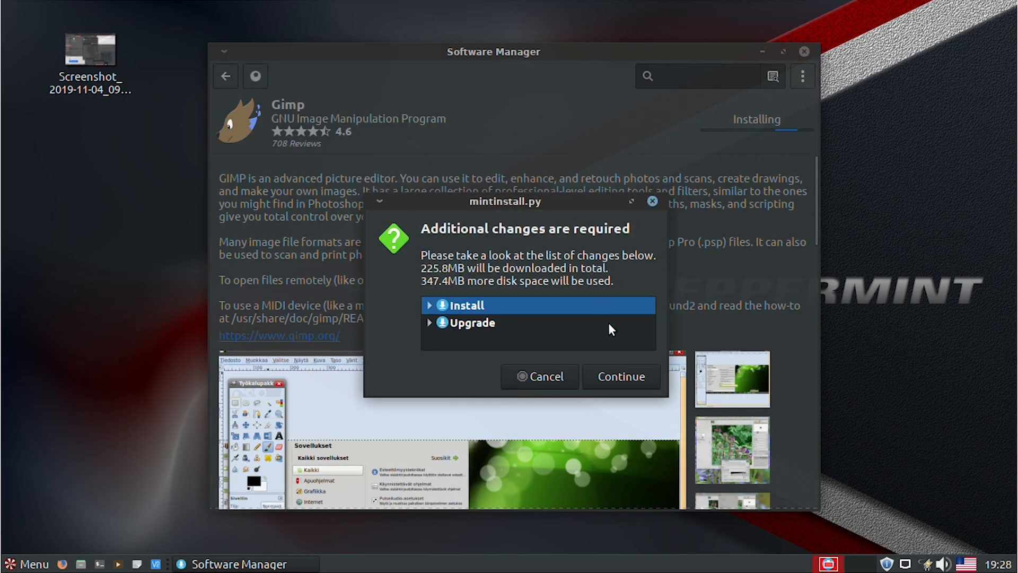
pyautogui.click(622, 377)
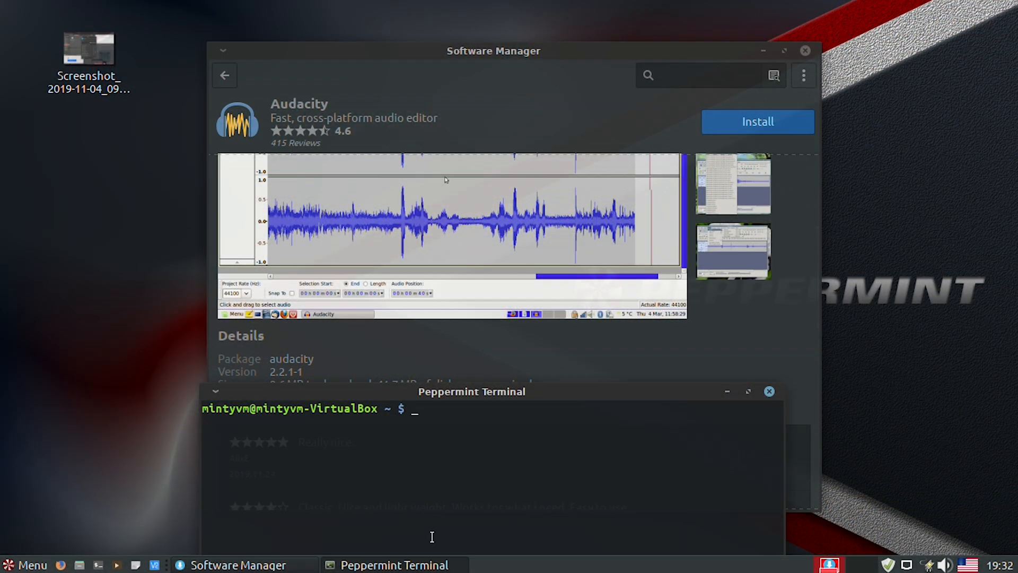
# Run sudo apt-get install audacity and answer y to accept the new packages.
pyautogui.write('sudo apt-get si')
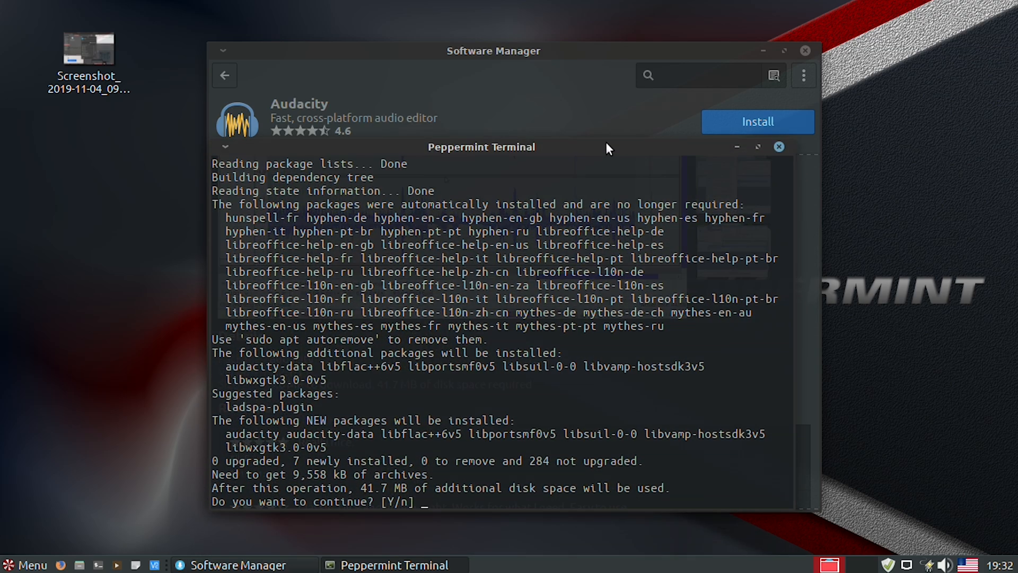
pyautogui.write('y')
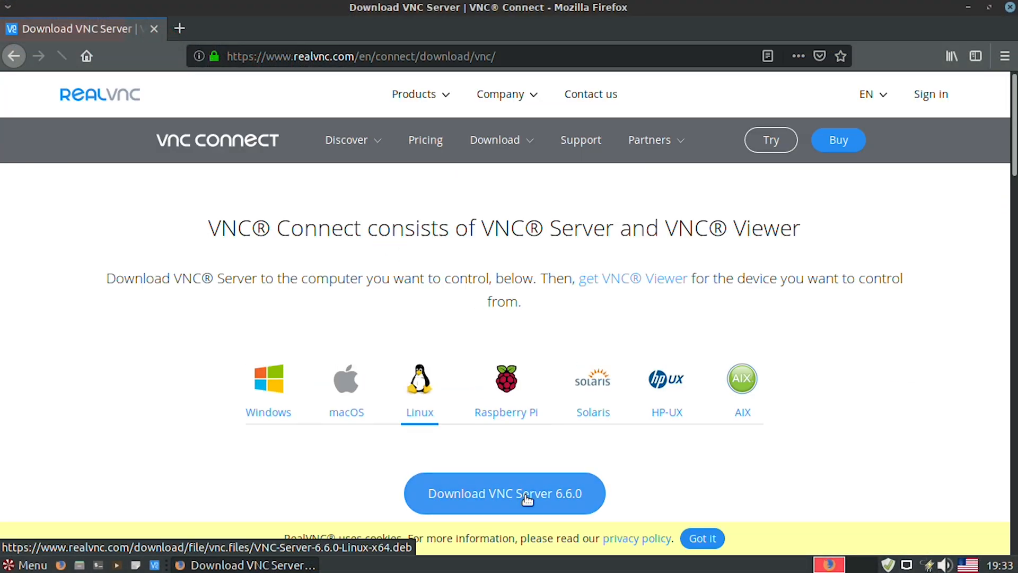
# Download the Linux VNC Server package and open it automatically in the package installer.
pyautogui.click(505, 493)
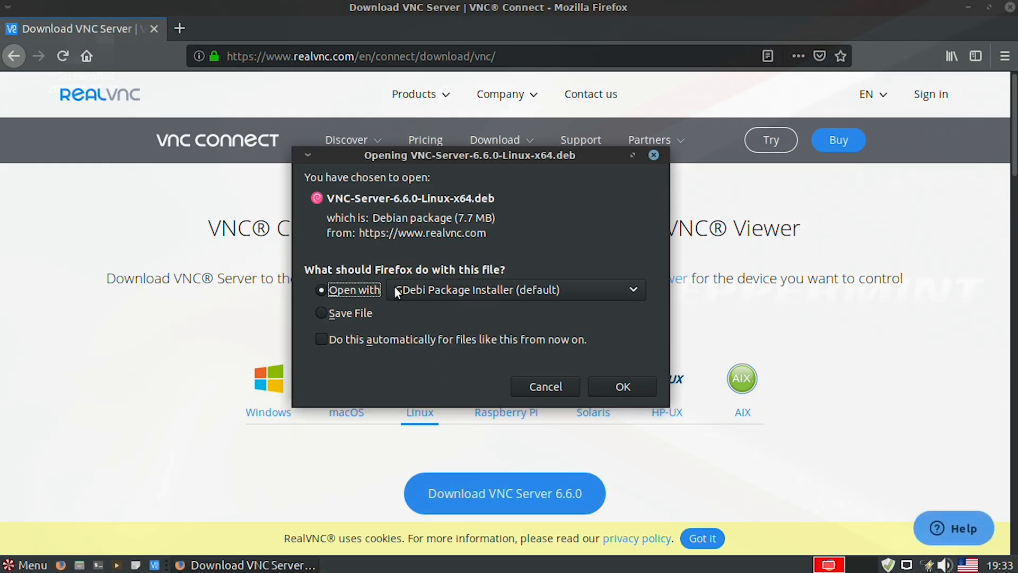
pyautogui.moveTo(420, 299)
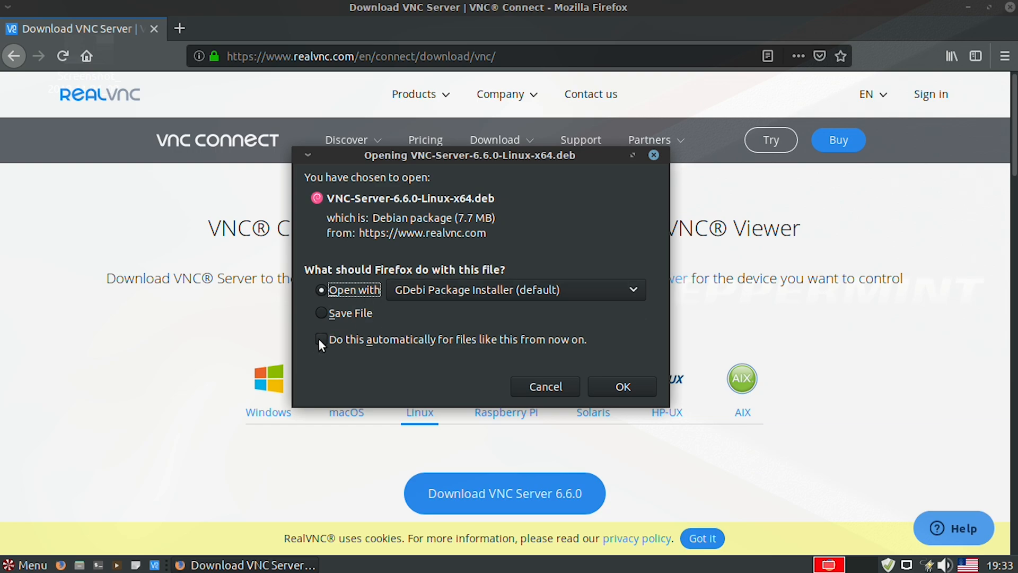
pyautogui.click(321, 339)
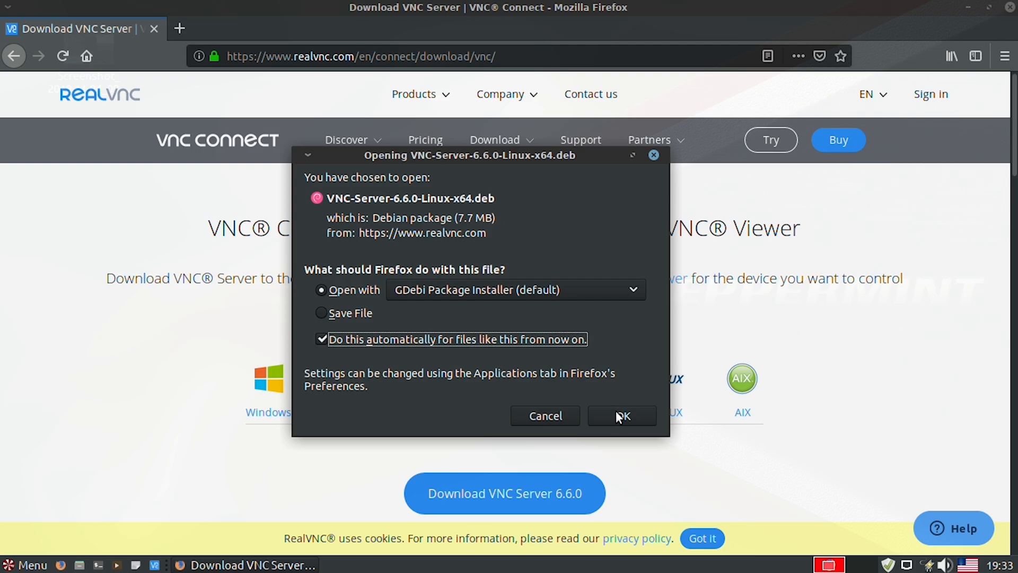
pyautogui.click(622, 416)
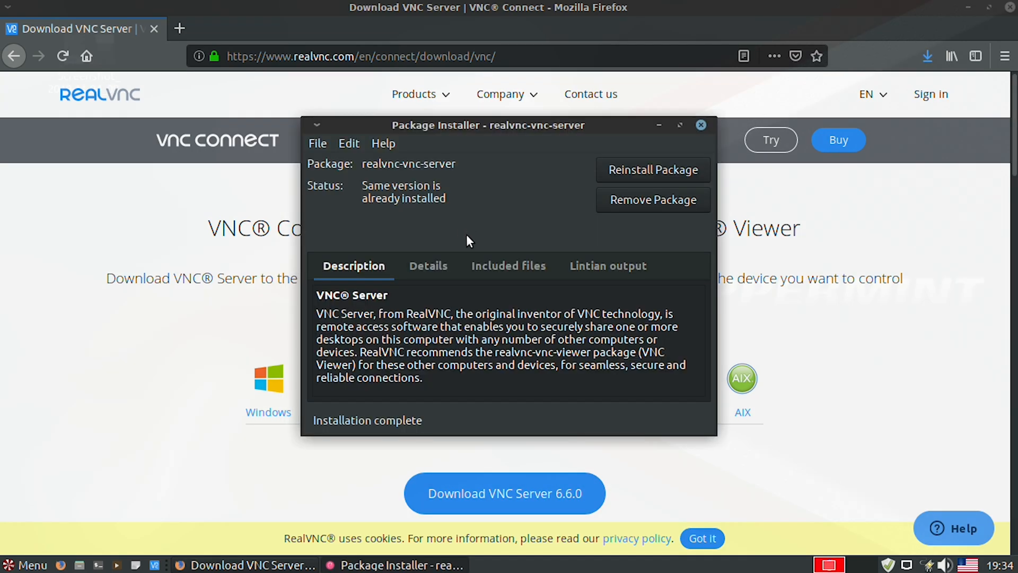
# Launch VNC Viewer from the menu search 'vnc' and reach its license agreement.
pyautogui.click(28, 565)
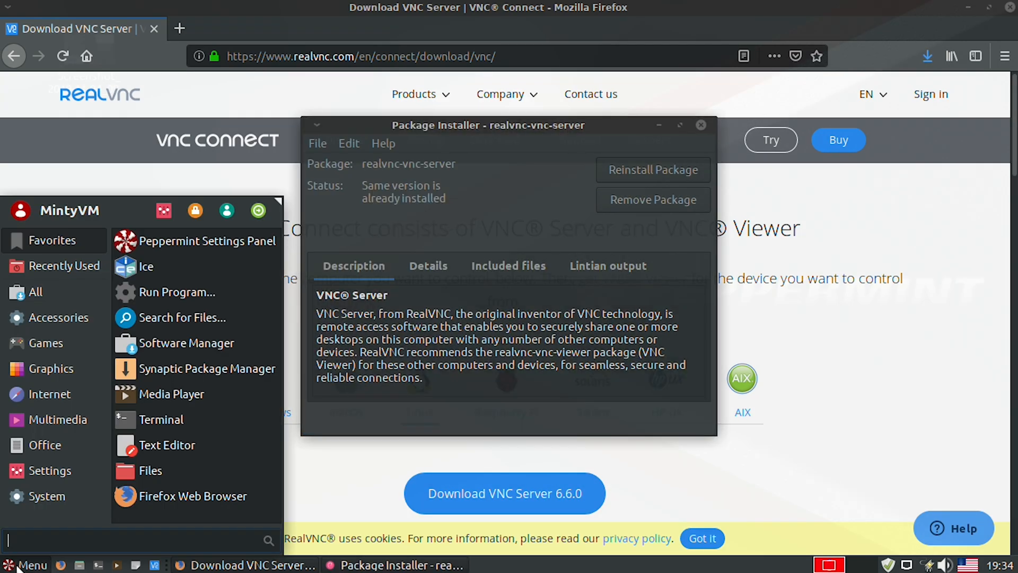
pyautogui.write('vnc')
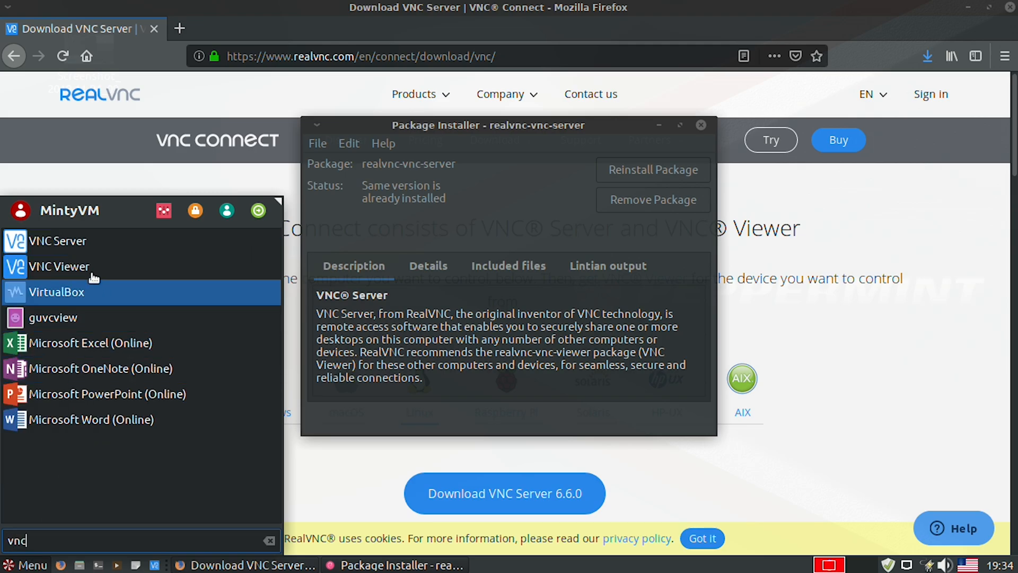
pyautogui.click(58, 266)
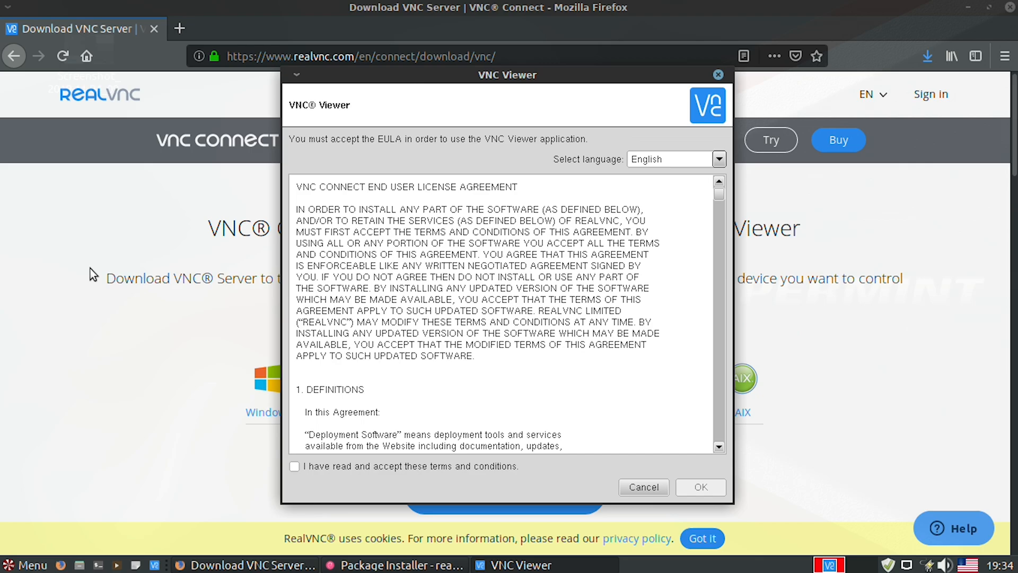
pyautogui.click(295, 467)
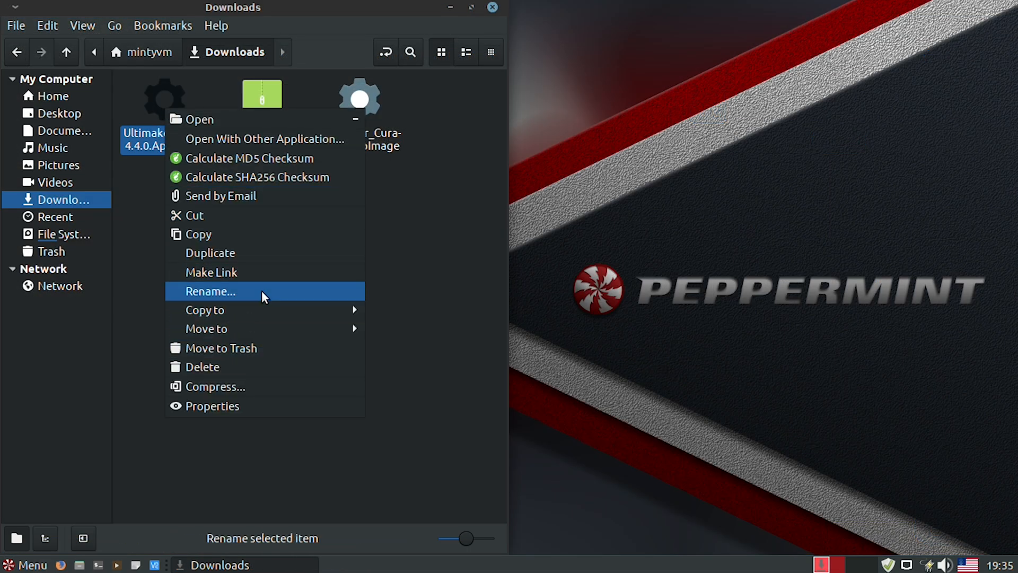
# Rename the Cura 4.4.0 AppImage to cura440.AppImage and open a terminal in Downloads.
pyautogui.click(210, 291)
pyautogui.write('cura440.AppImage')
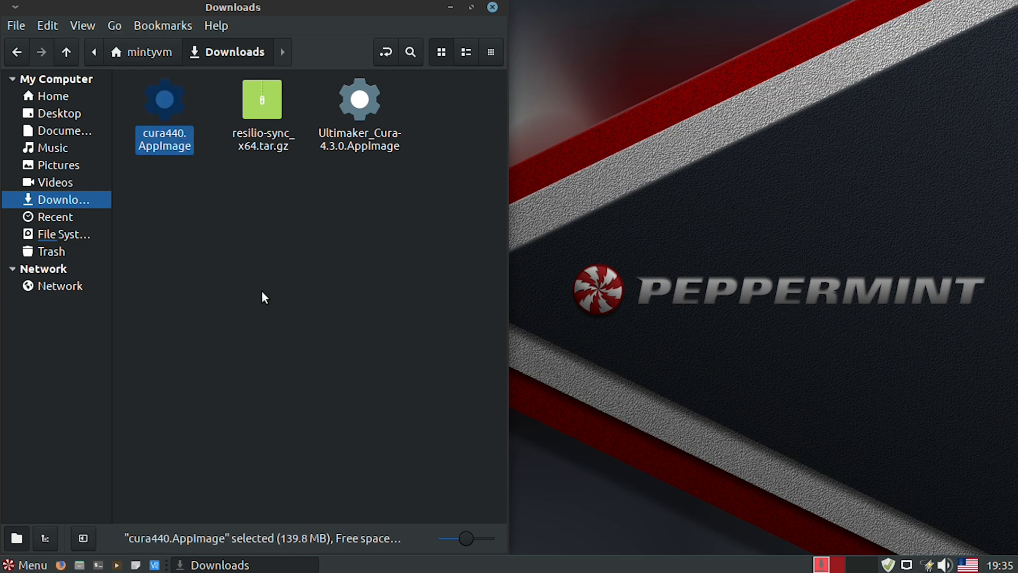
pyautogui.rightClick(264, 298)
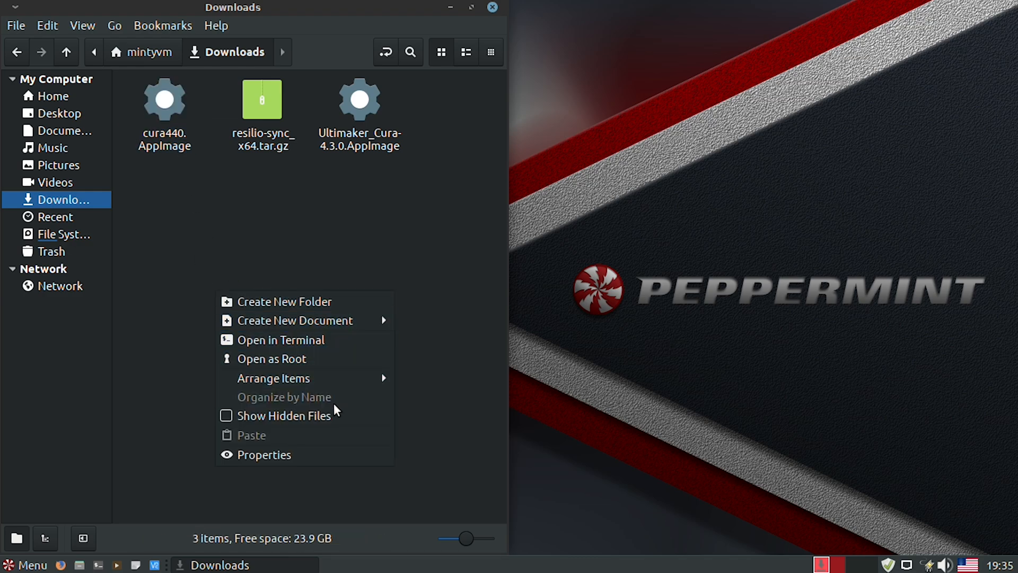
pyautogui.click(280, 339)
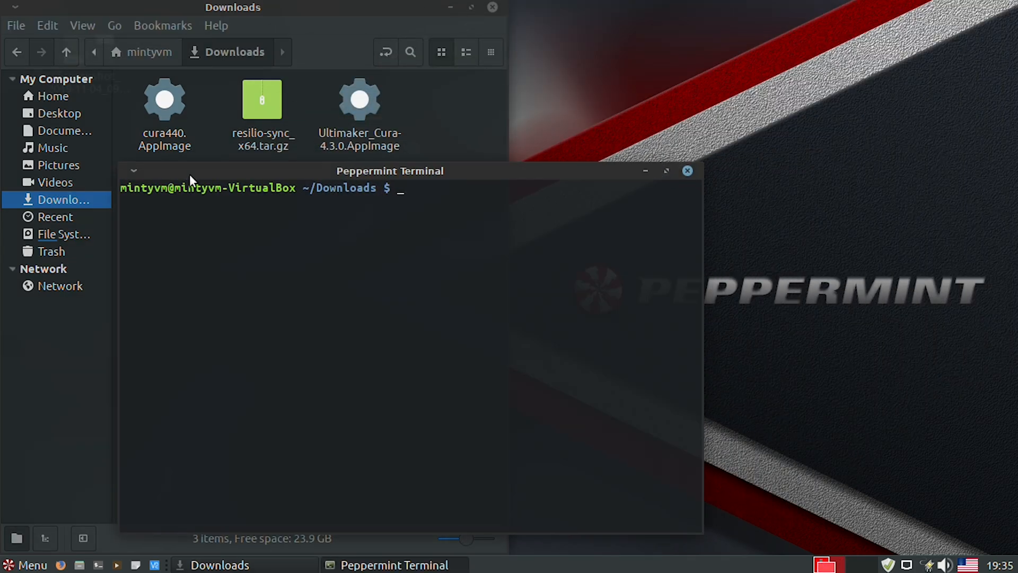
# Run chmod +x cura440.AppImage, then launch it with ./cura440.AppImage.
pyautogui.write('chmod')
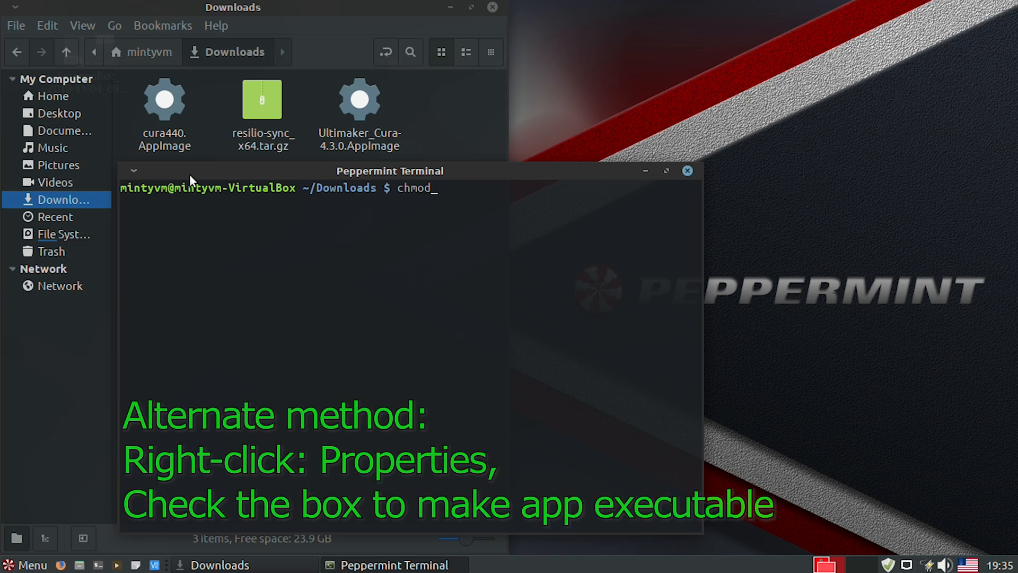
pyautogui.write('+x')
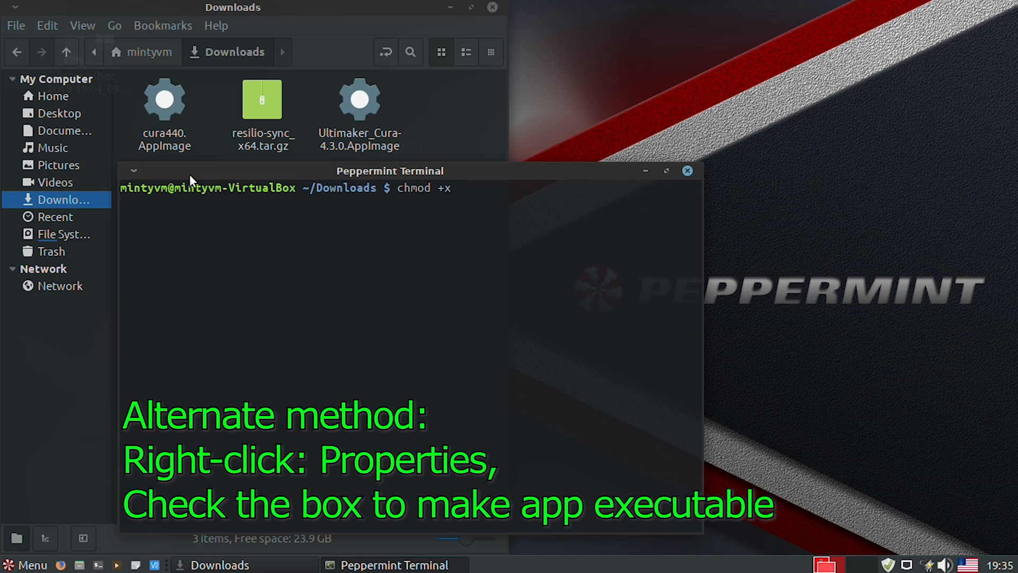
pyautogui.write('cura')
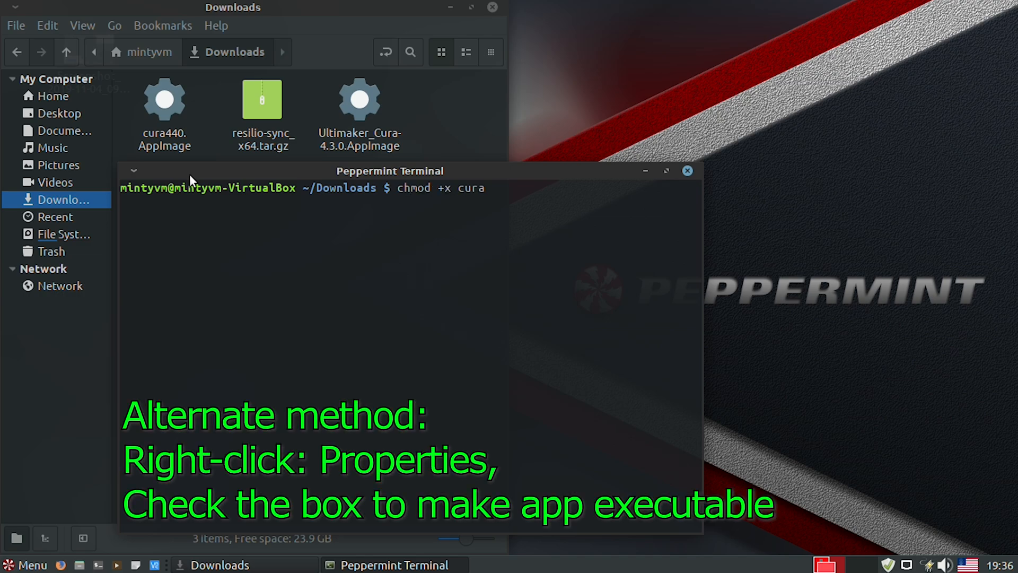
pyautogui.press('Tab')
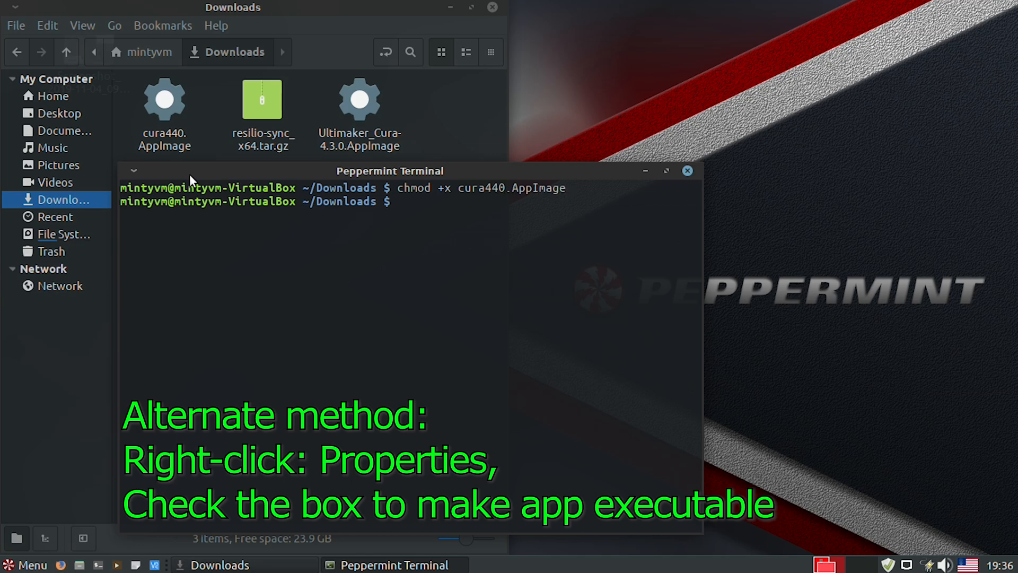
pyautogui.write('./')
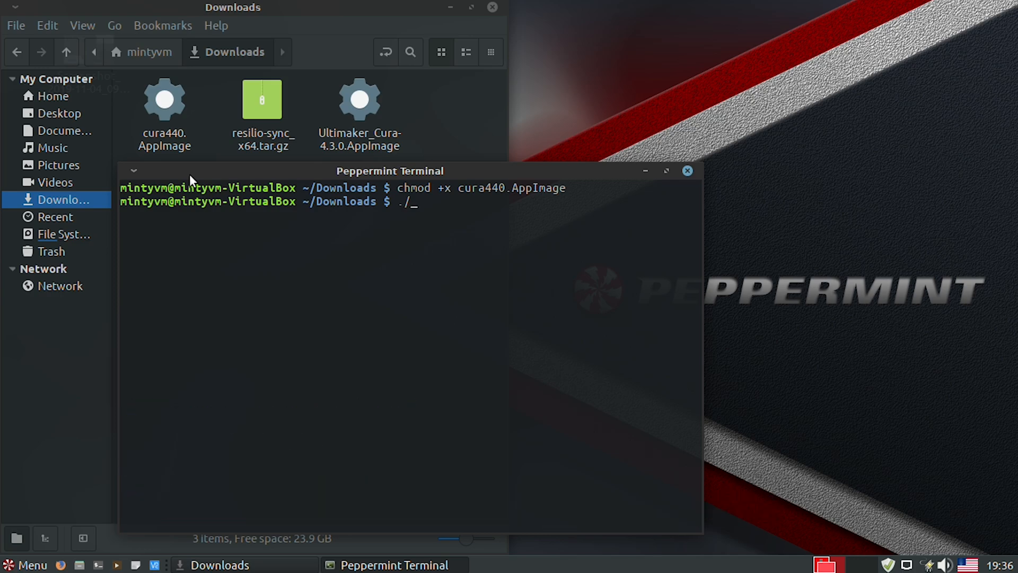
pyautogui.write('cura440.')
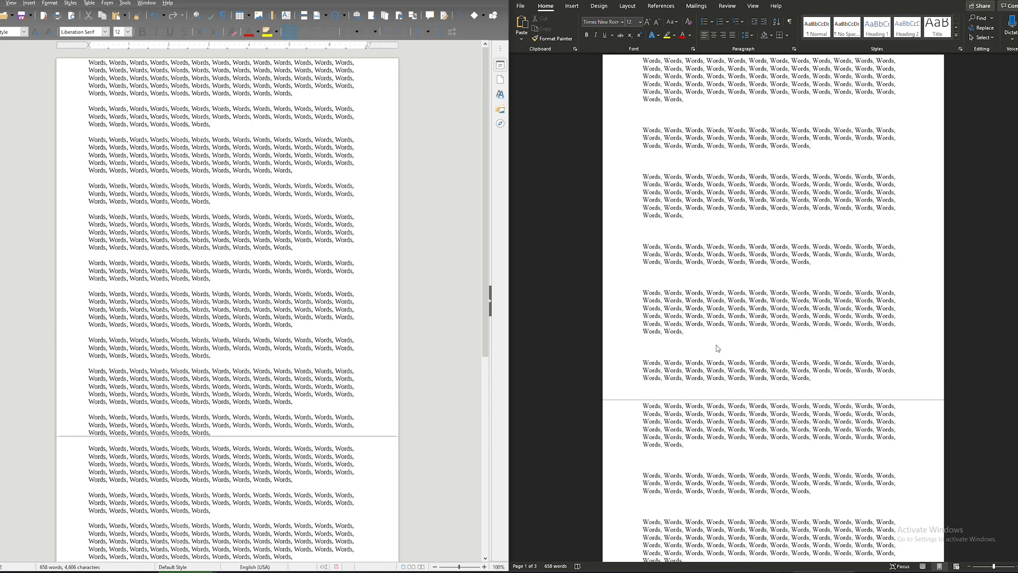
# Move from the Writer and Word comparison toward the Calc and Excel spreadsheets.
pyautogui.click(91, 457)
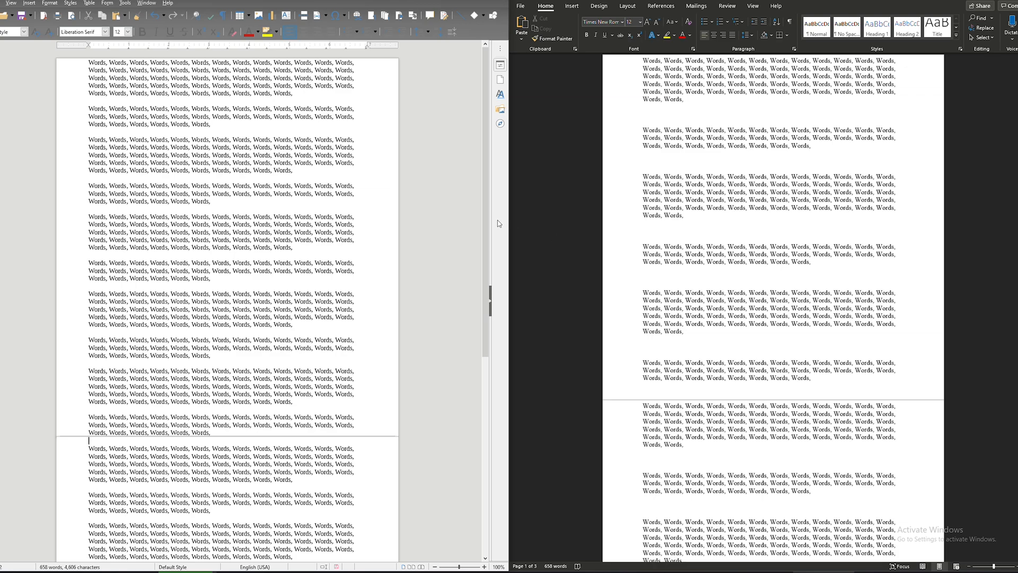
pyautogui.moveTo(388, 210)
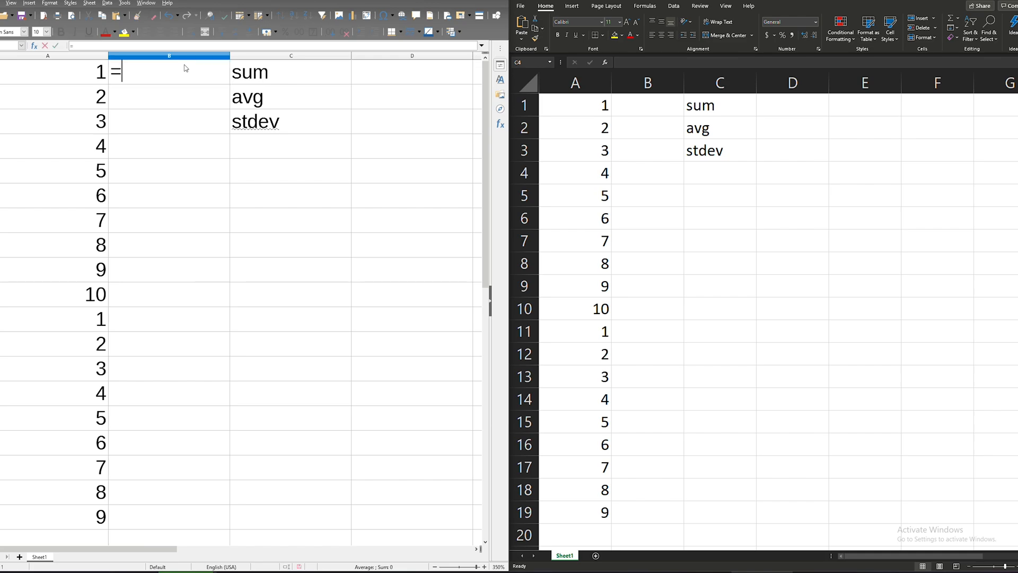
# Enter =SUM(A1:A19) beside the sum label, giving 100.
pyautogui.write('SUM(A')
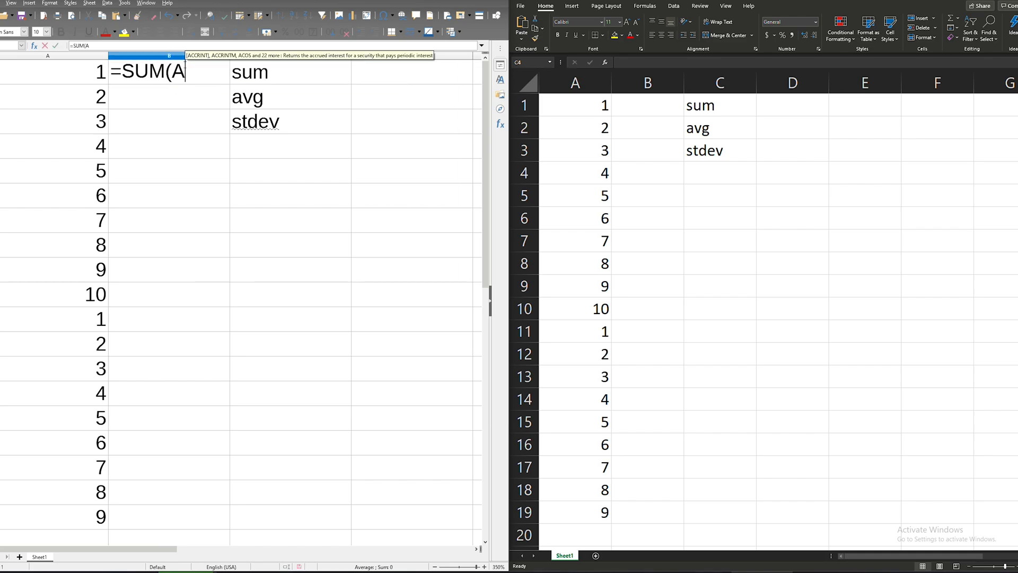
pyautogui.write('1:A19')
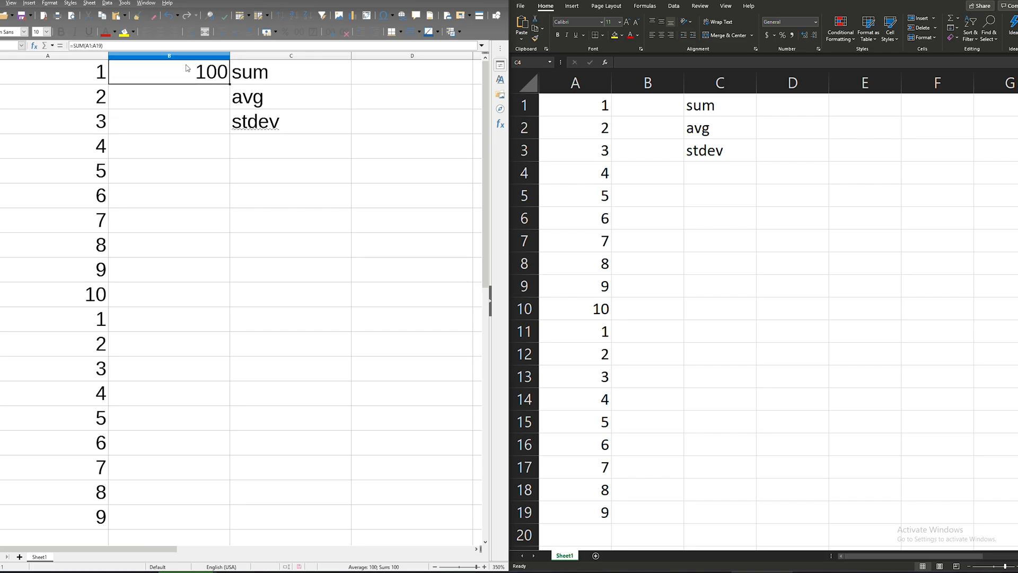
# Enter an AVERAGE formula giving 5.263157895 beside avg and start a STDEV formula beside stdev.
pyautogui.moveTo(170, 96); pyautogui.dragTo(169, 120)
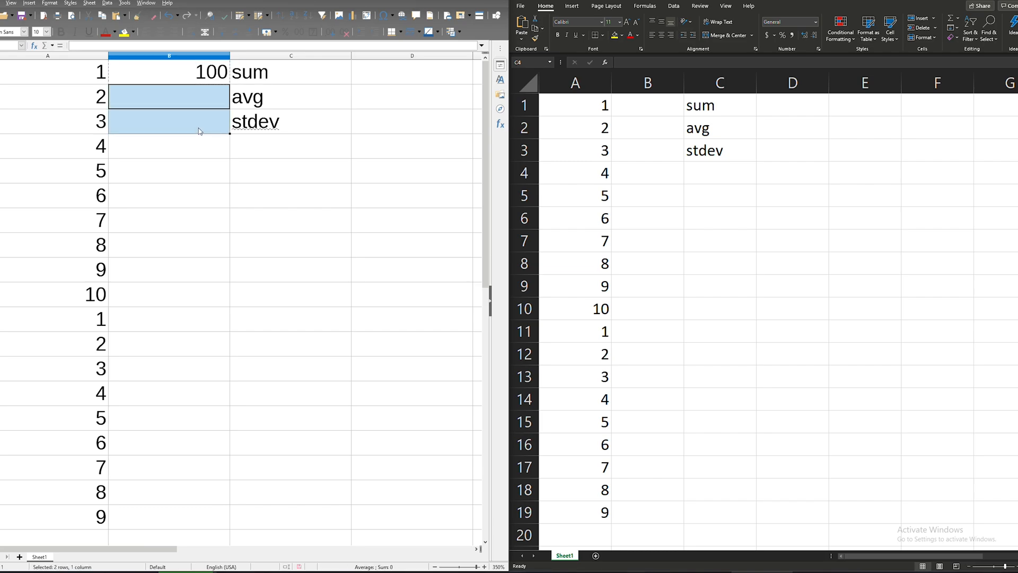
pyautogui.write('=SUM(A2:A20)')
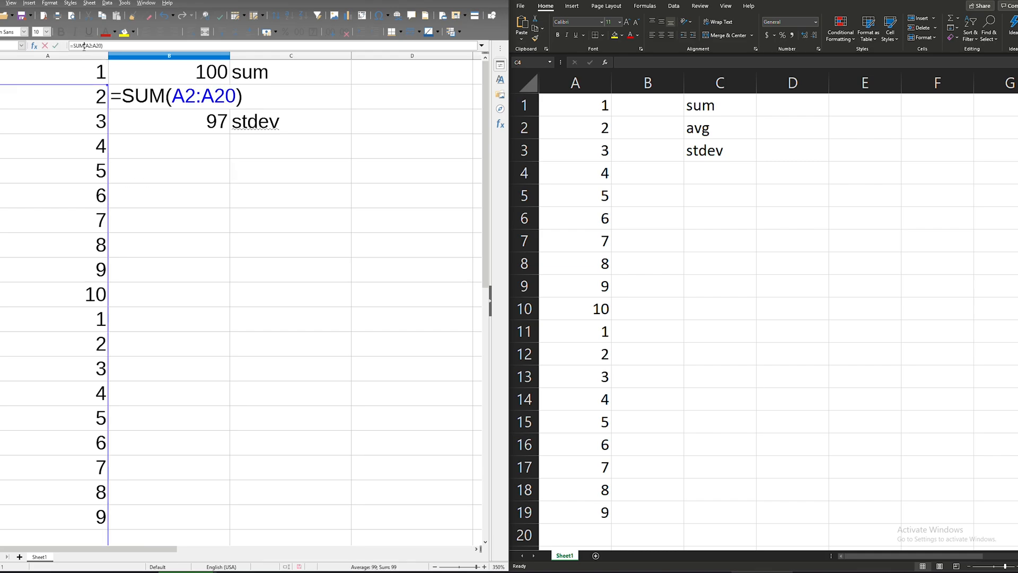
pyautogui.write('AVERA')
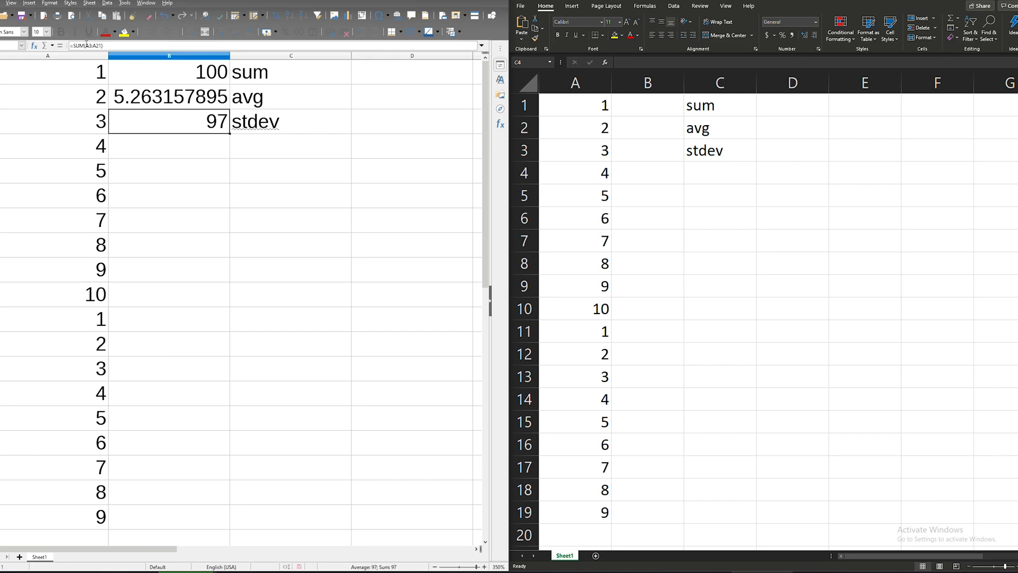
pyautogui.write('=STDEVB(A3:A21)')
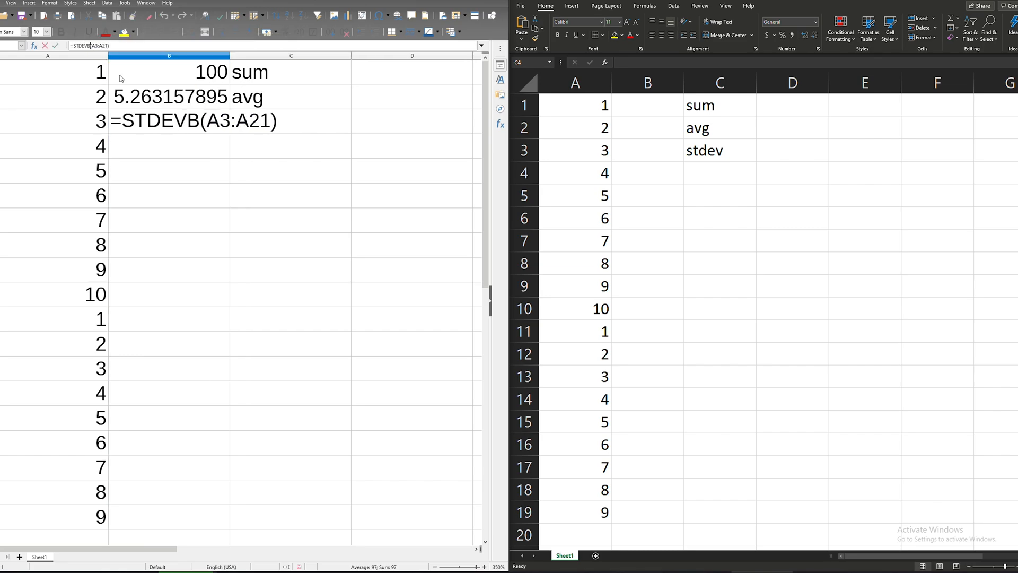
pyautogui.write('=STDEV(A1:A1)')
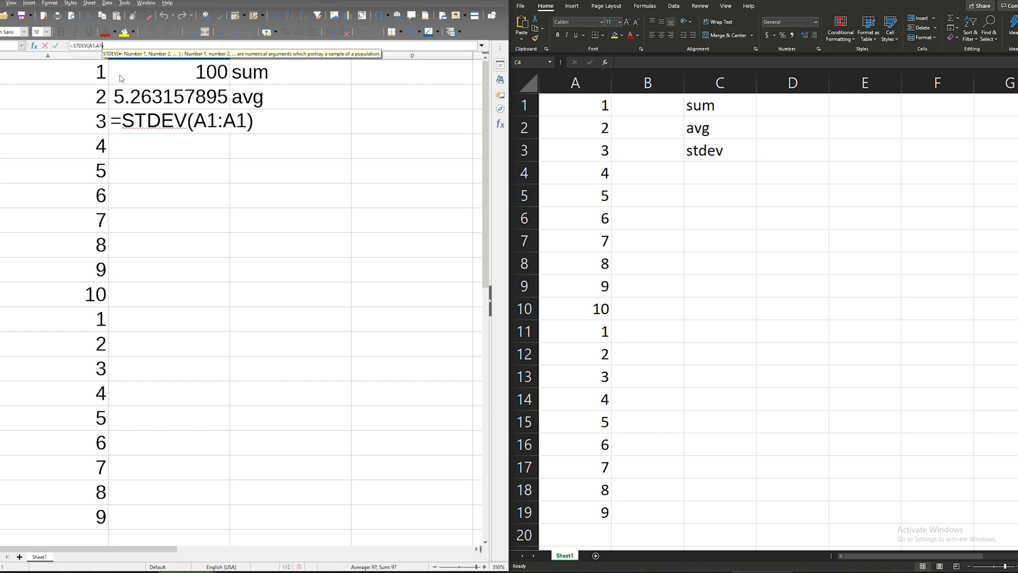